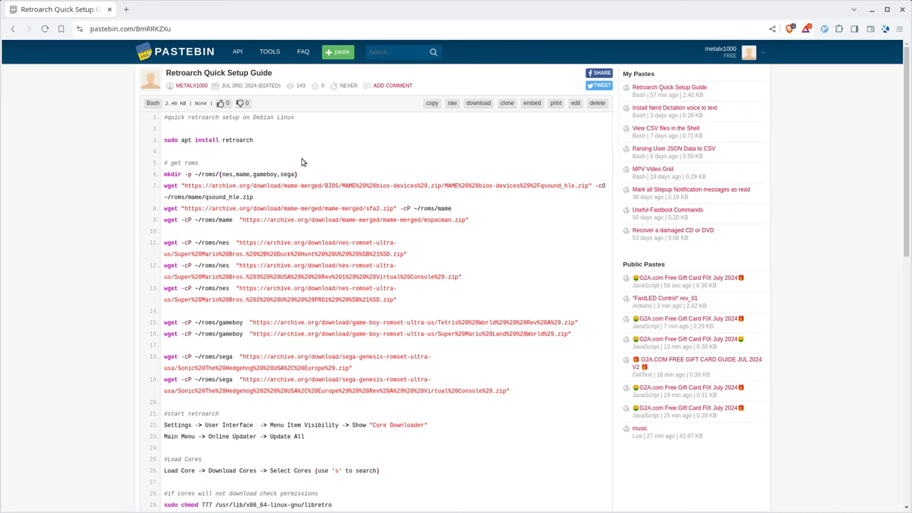
mouse_move(234, 151)
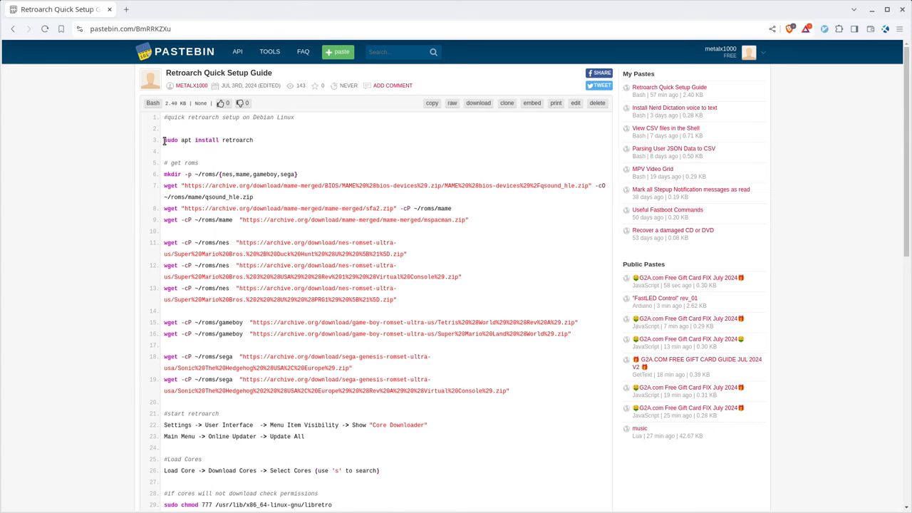
mouse_move(378, 252)
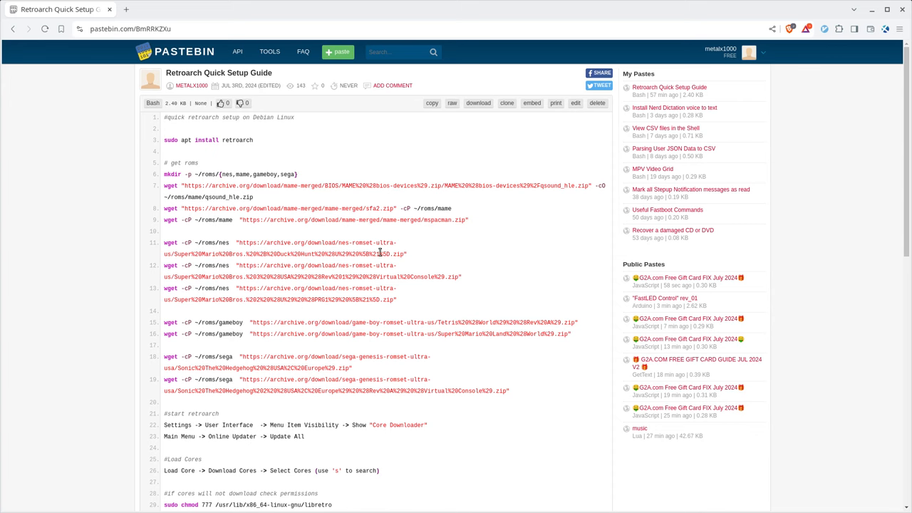
Step: Install RetroArch via sudo apt install retroarch in the zsh terminal
scroll("down", 3)
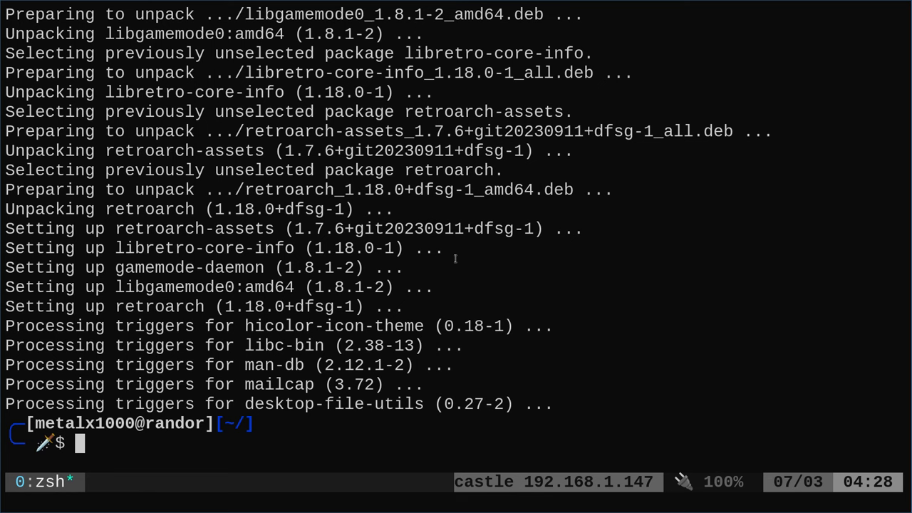
type("sudo apt install retroarch")
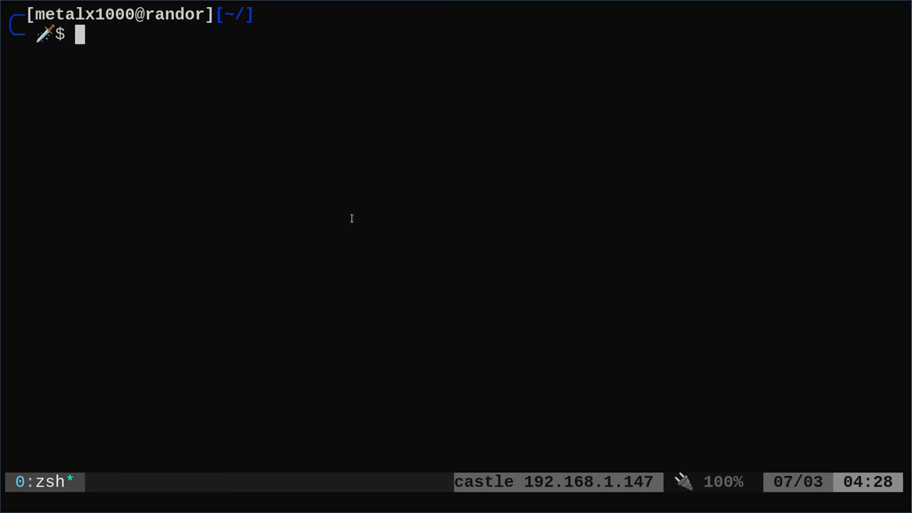
Step: Create ~/roms folders for nes, mame, gameboy and sega, then locate the guide's wget lines
type("mkdir -p ~/roms/{nes,mame,gameboy,sega}")
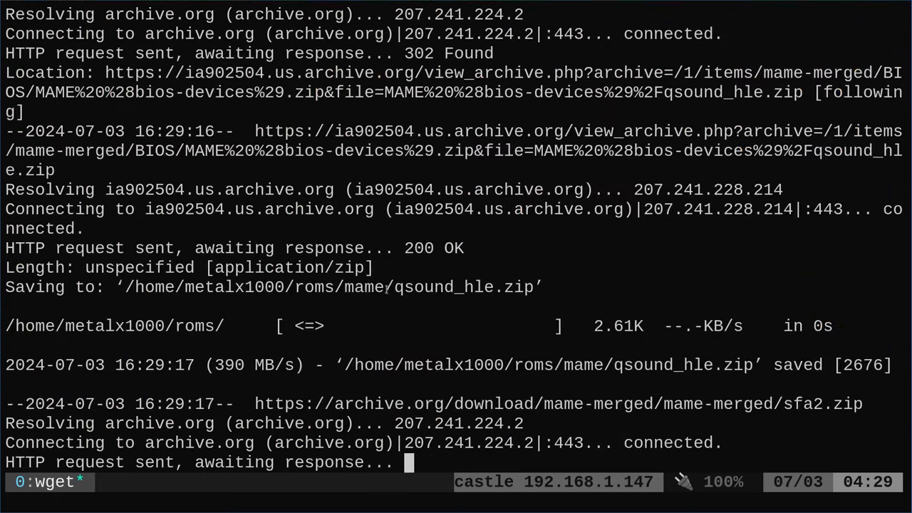
scroll("down", 3)
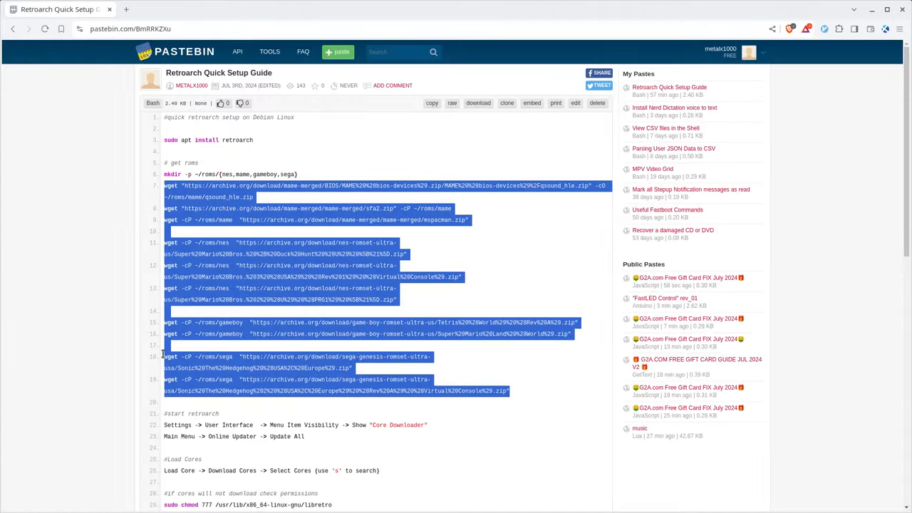
scroll("down", 3)
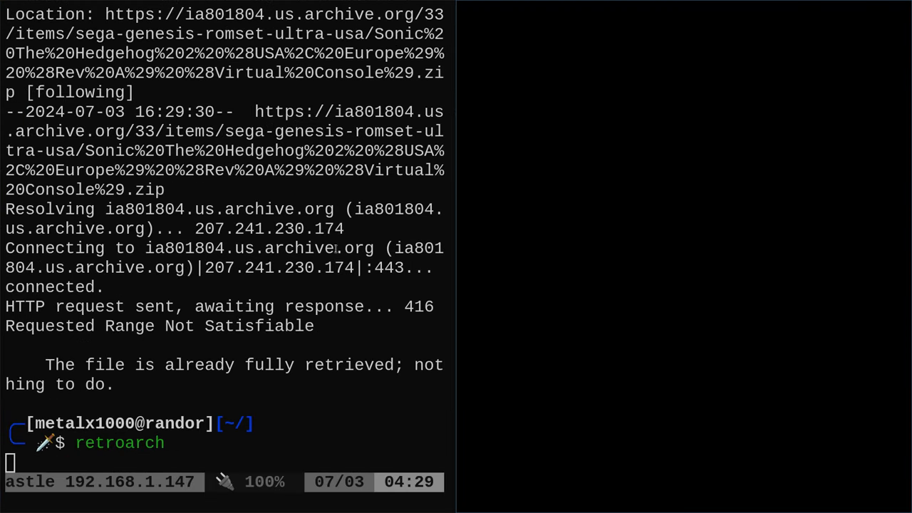
mouse_move(335, 251)
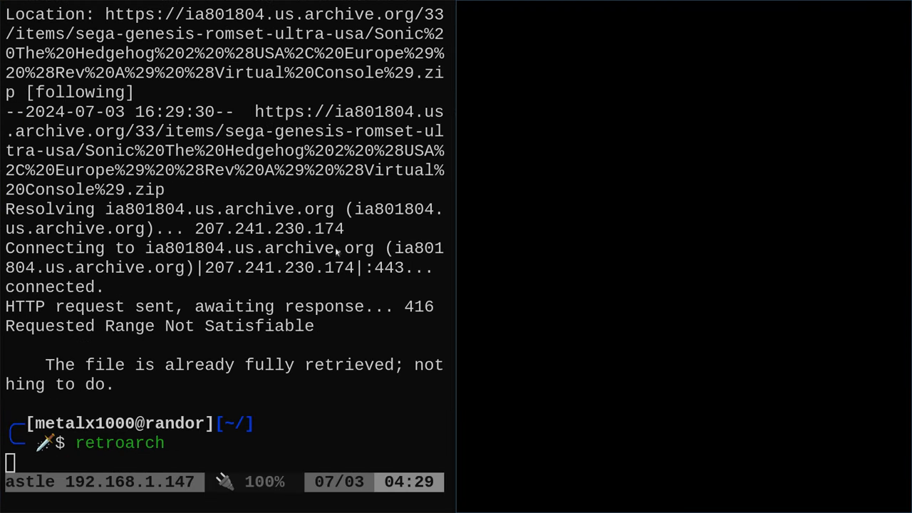
Step: Launch RetroArch and enable Show 'Core Downloader' under Menu Item Visibility
key("Return")
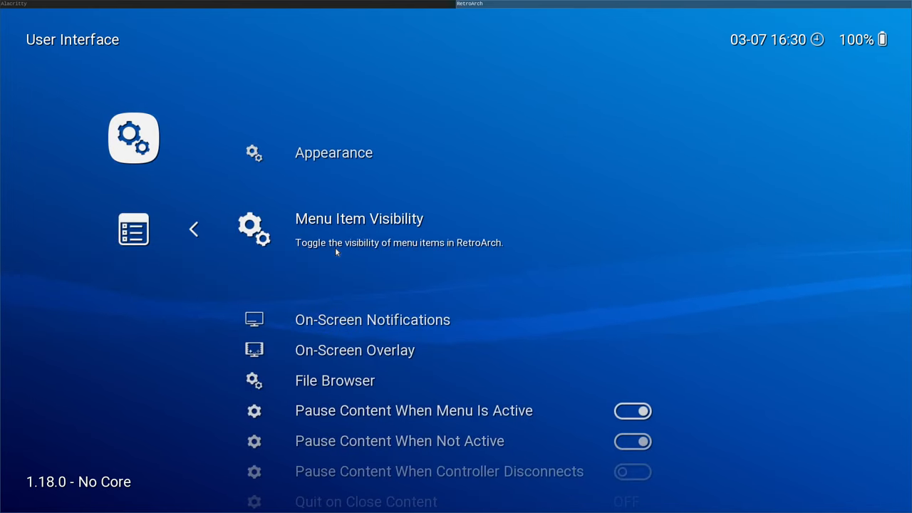
left_click(359, 219)
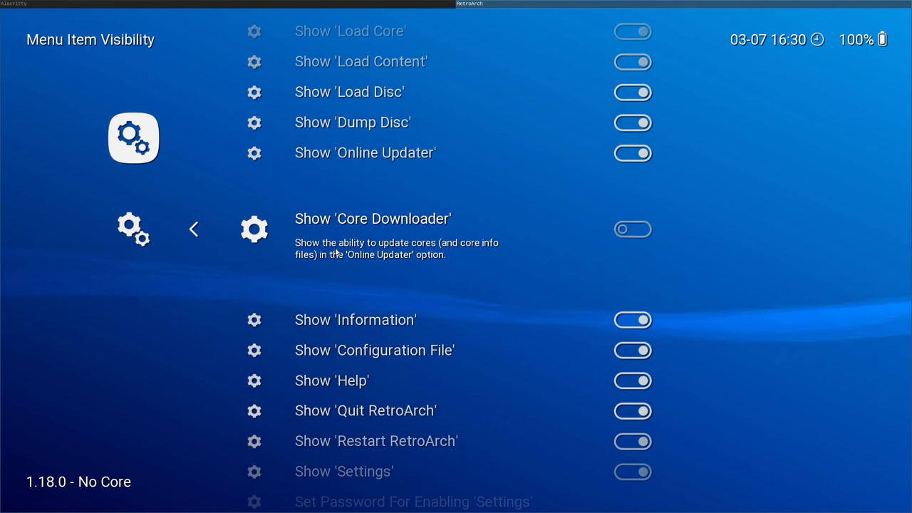
left_click(632, 228)
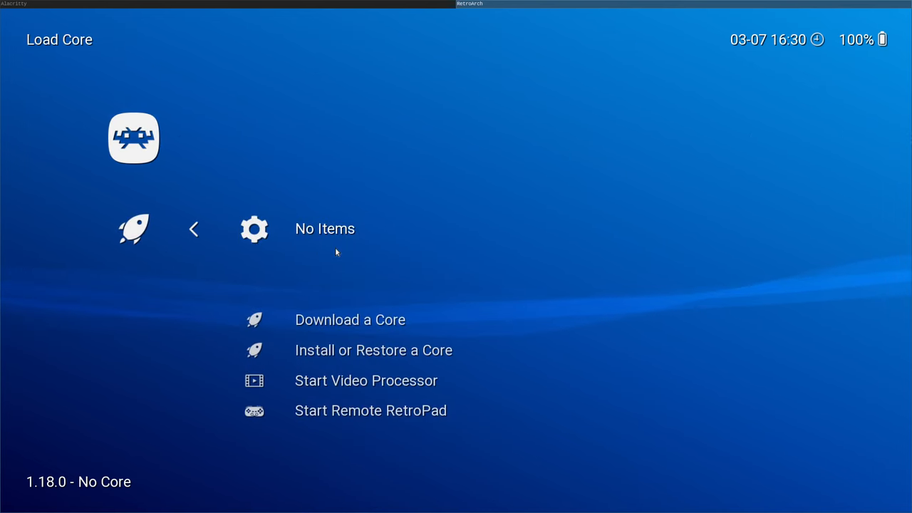
Step: Request download of the Arcade (MAME) core from the core downloader's MAME list
left_click(351, 319)
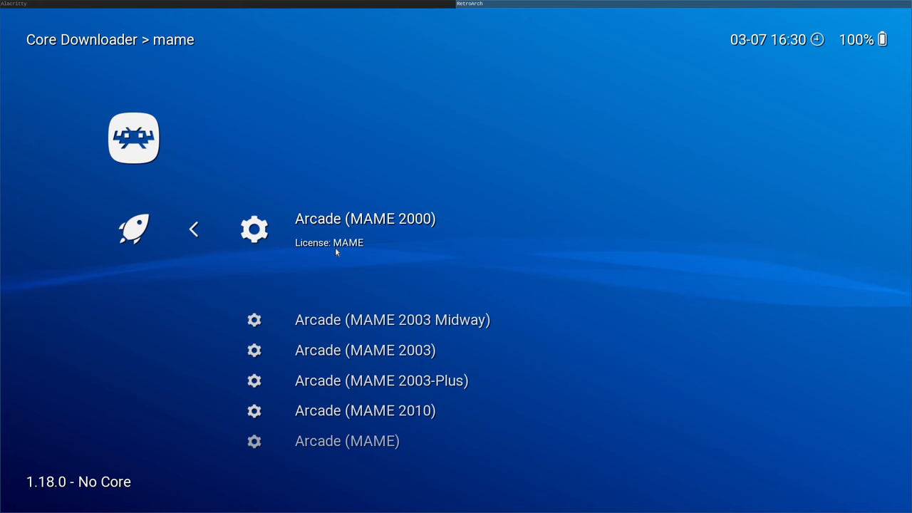
scroll("down", 3)
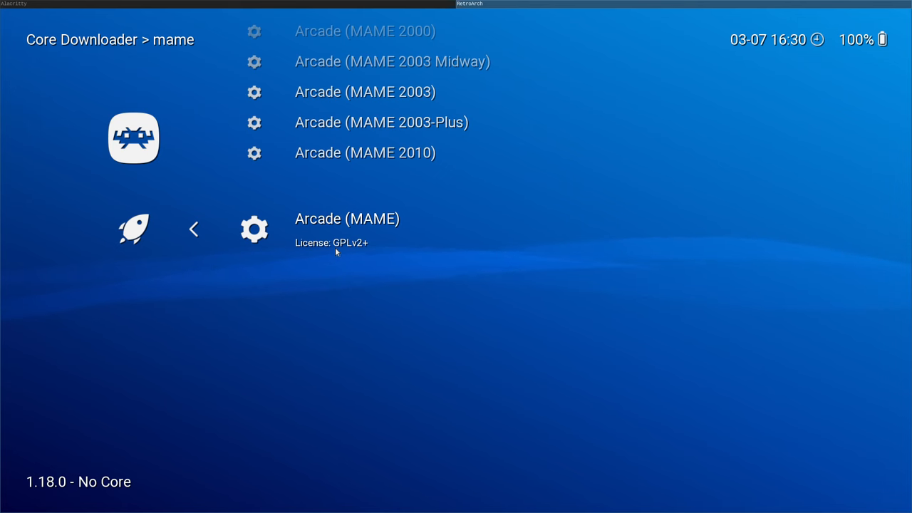
left_click(348, 219)
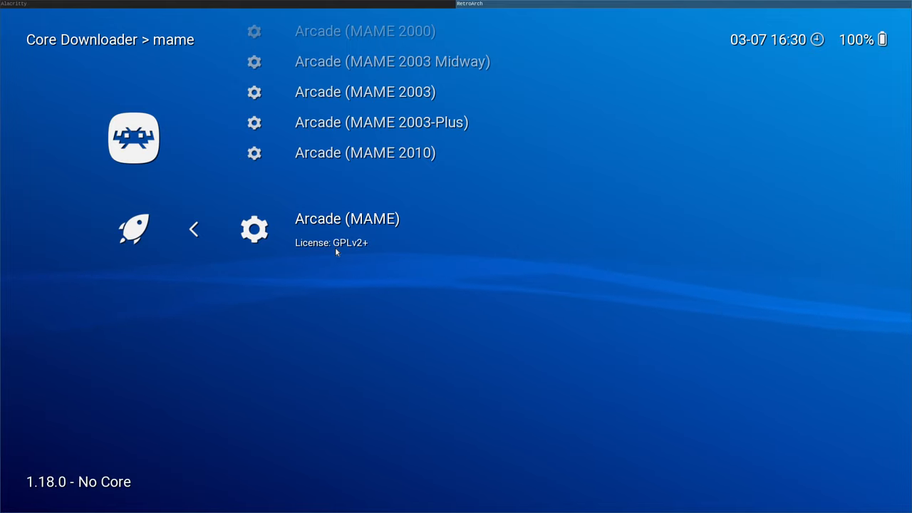
mouse_move(365, 202)
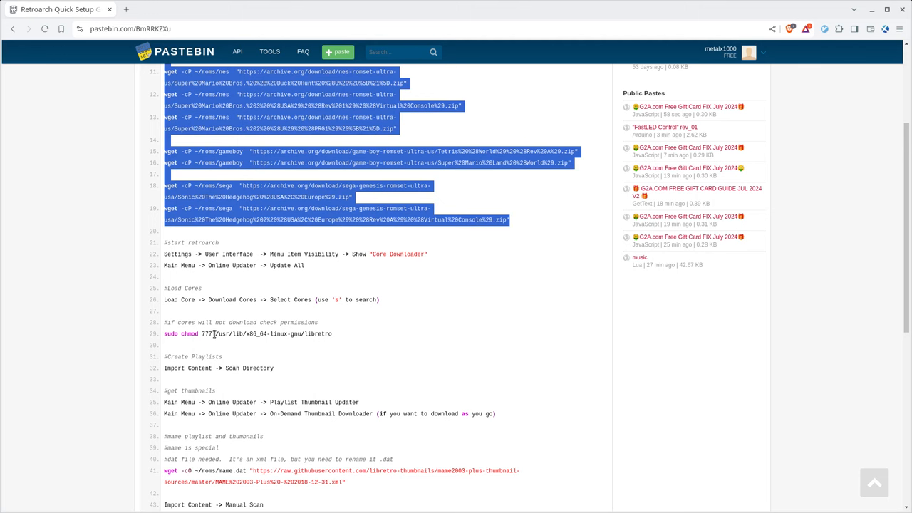
Step: Run sudo chmod 777 on /usr/lib/x86_64-linux-gnu/libretro to make the cores folder writable
double_click(221, 333)
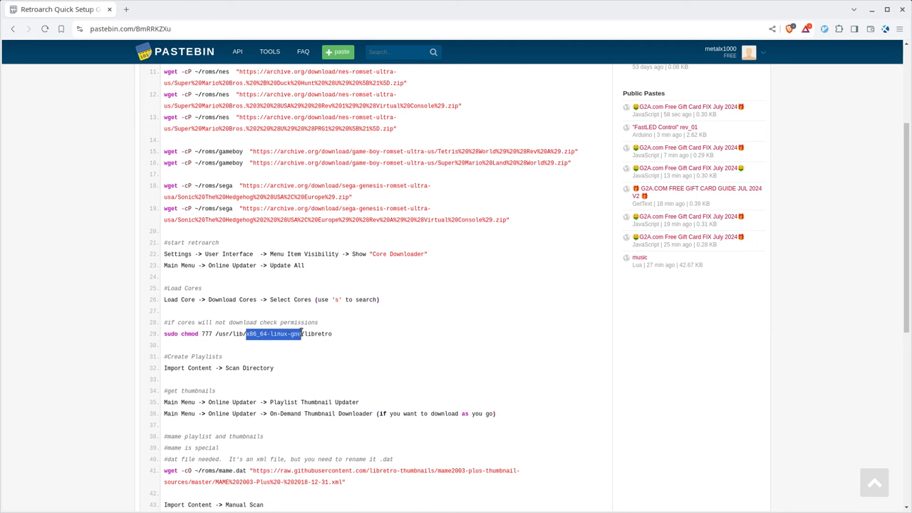
double_click(317, 333)
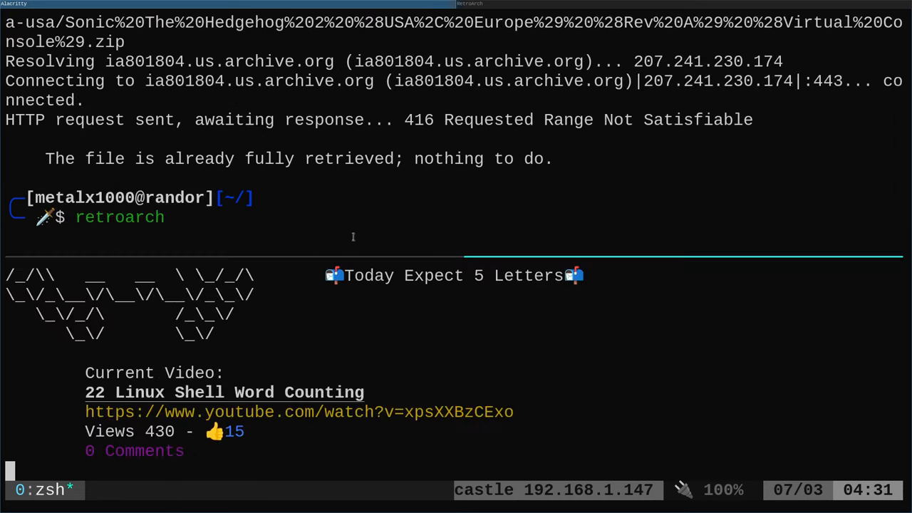
type("sudo chmod 777 /usr/lib/x86_64-linux-gnu/libretro")
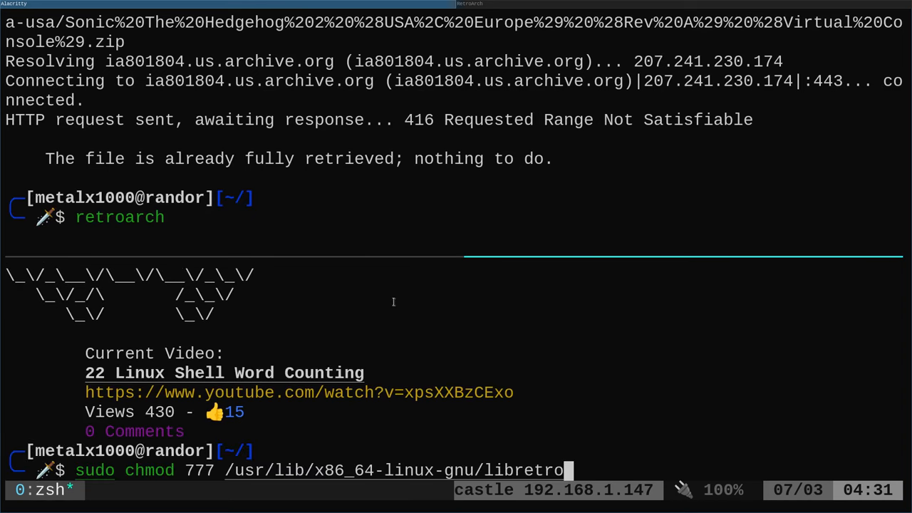
key("Return")
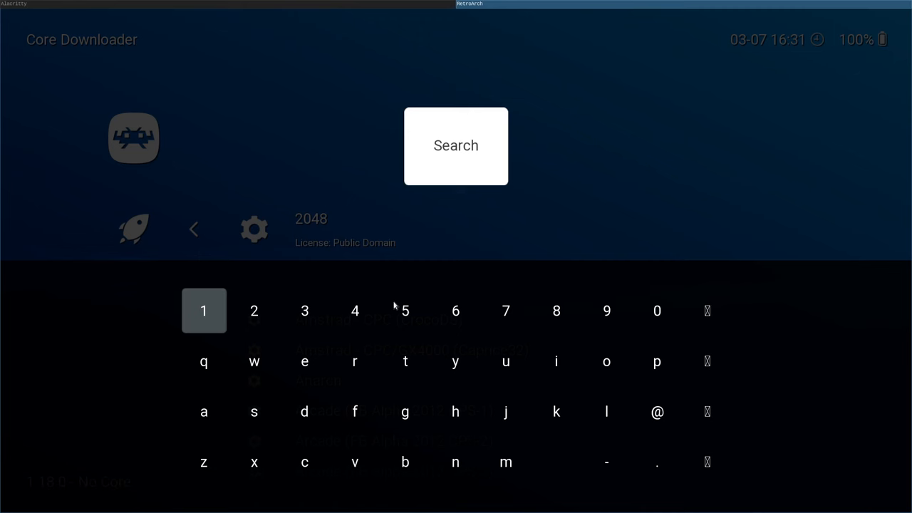
Step: Search the Core Downloader for 'game boy' cores, then browse on to the Sega cores
type("game boy")
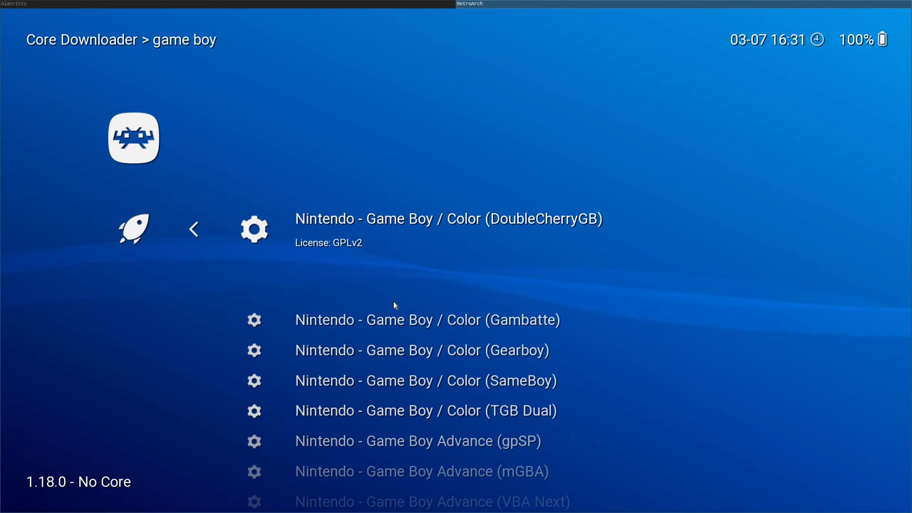
left_click(449, 220)
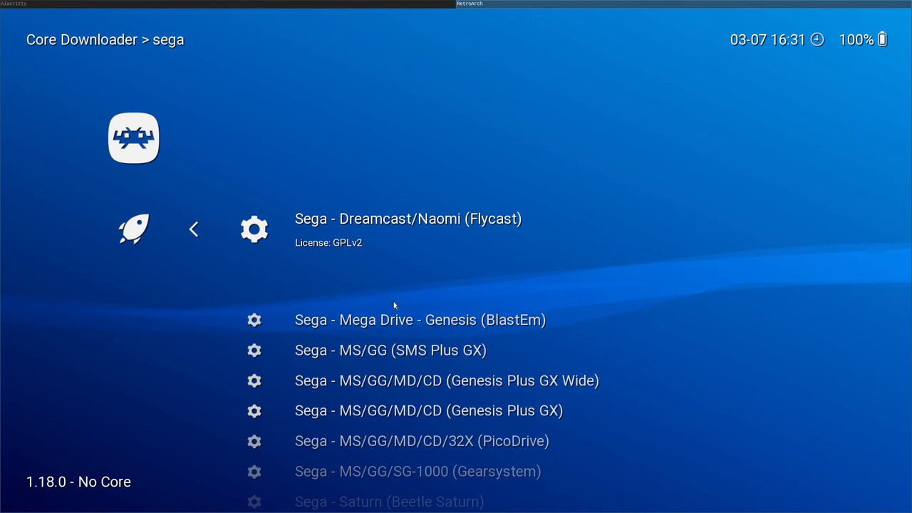
scroll("down", 3)
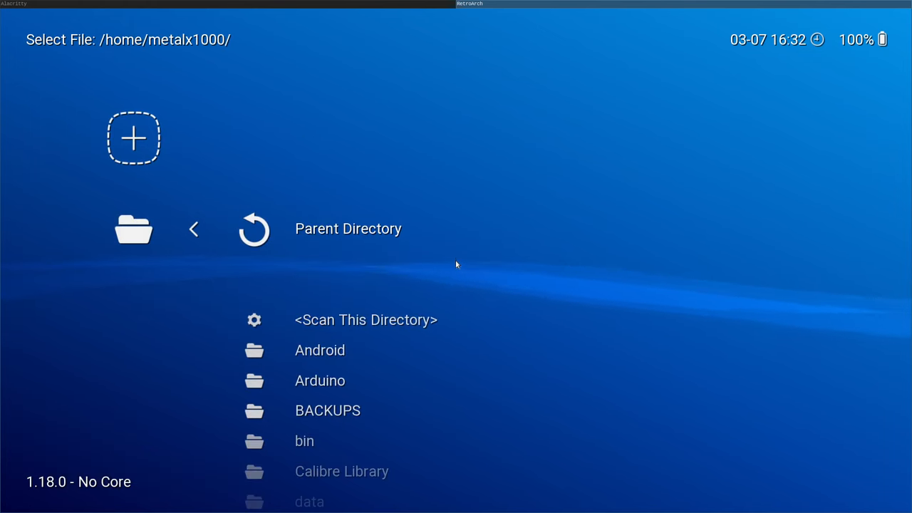
Step: Scan the ROM folder to build an NES playlist with three Super Mario Bros. games
scroll("down", 3)
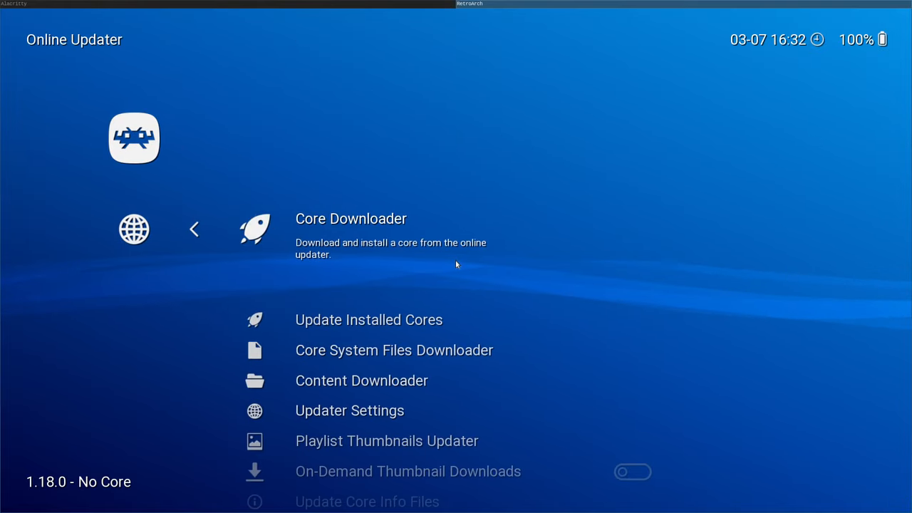
scroll("down", 3)
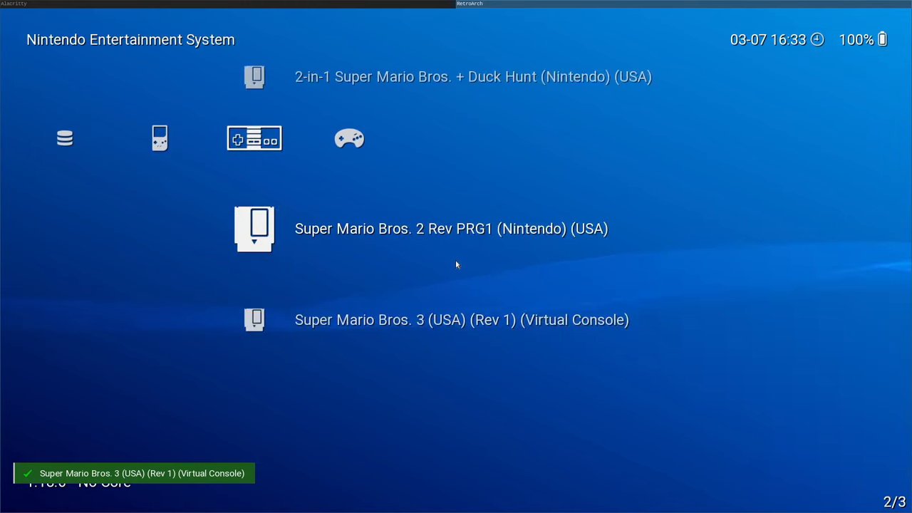
scroll("down", 3)
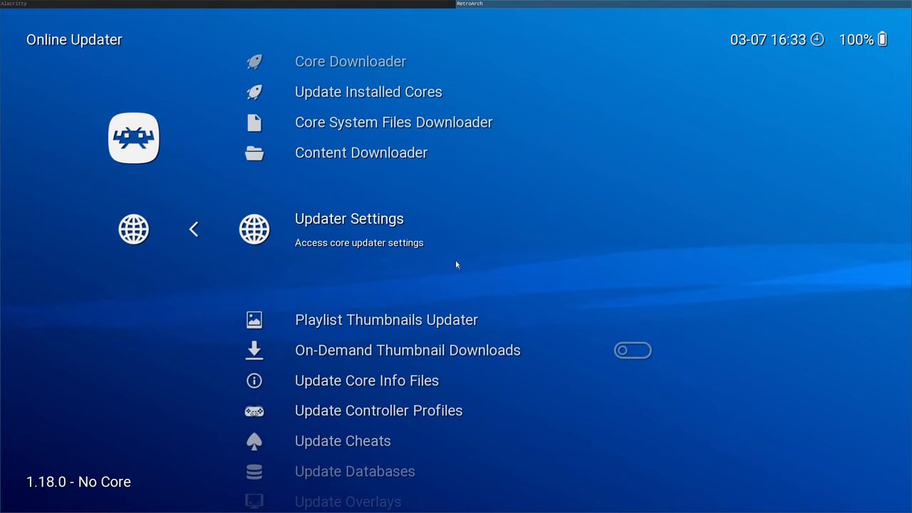
Step: Scroll the Online Updater down to the Playlist Thumbnails Updater option
scroll("down", 3)
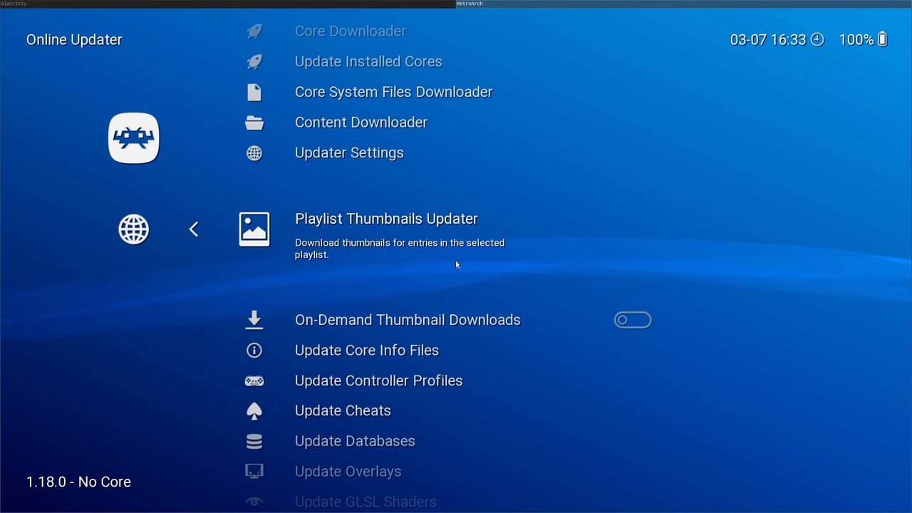
scroll("down", 3)
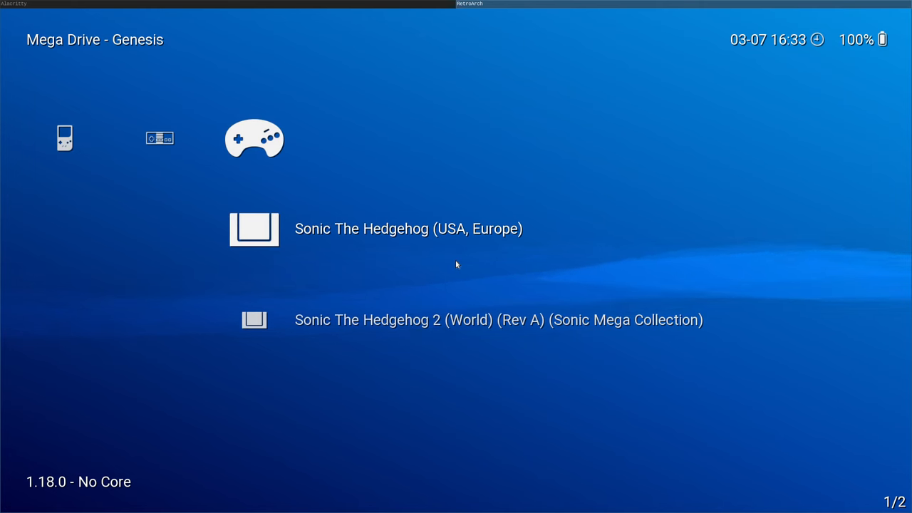
Step: Move through the playlist tabs to the Mega Drive - Genesis playlist's Sonic games
scroll("down", 3)
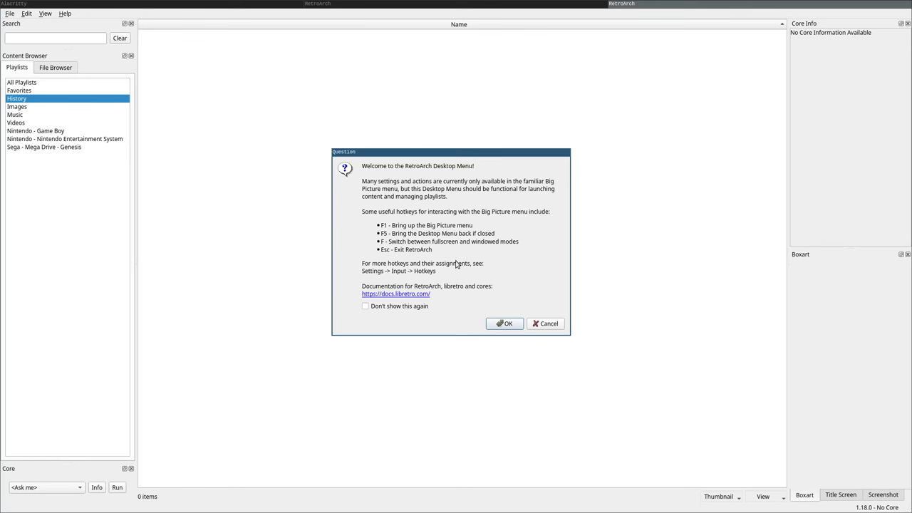
Step: Dismiss the Desktop Menu welcome and select Super Mario Bros. 2 in the NES playlist
left_click(504, 324)
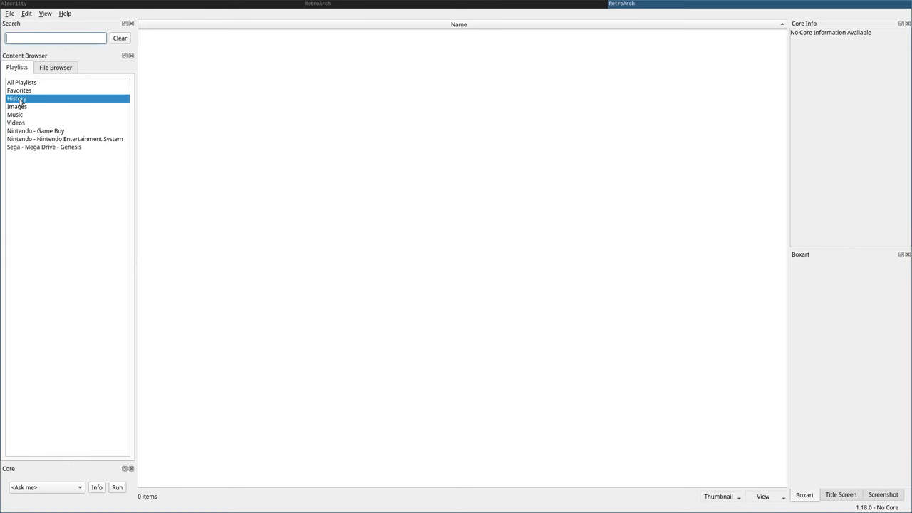
left_click(64, 139)
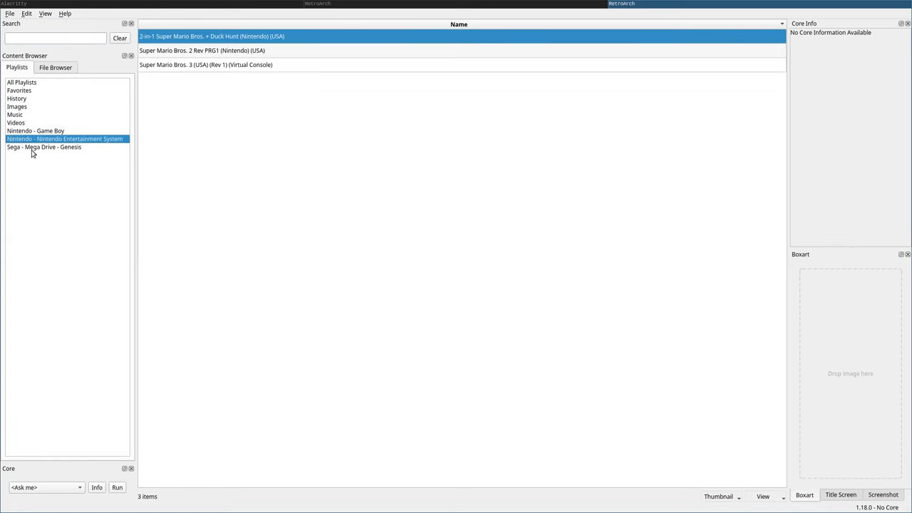
mouse_move(218, 177)
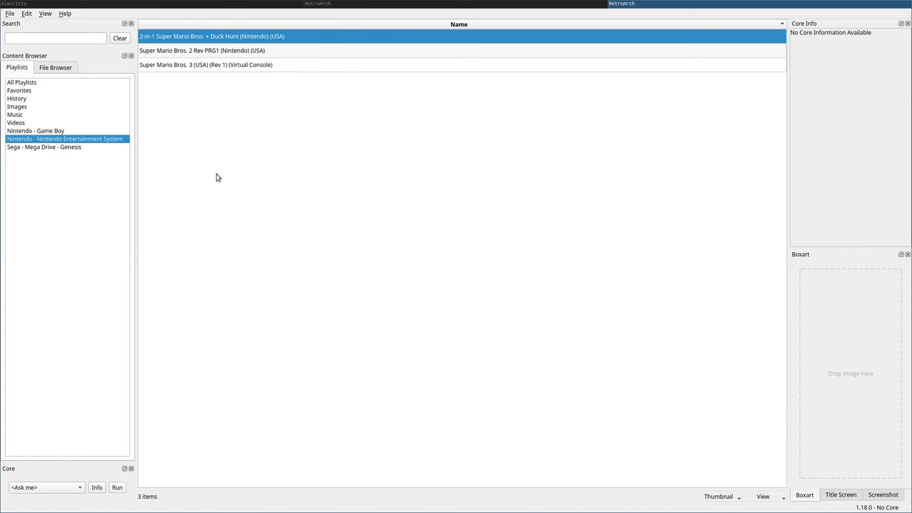
left_click(205, 66)
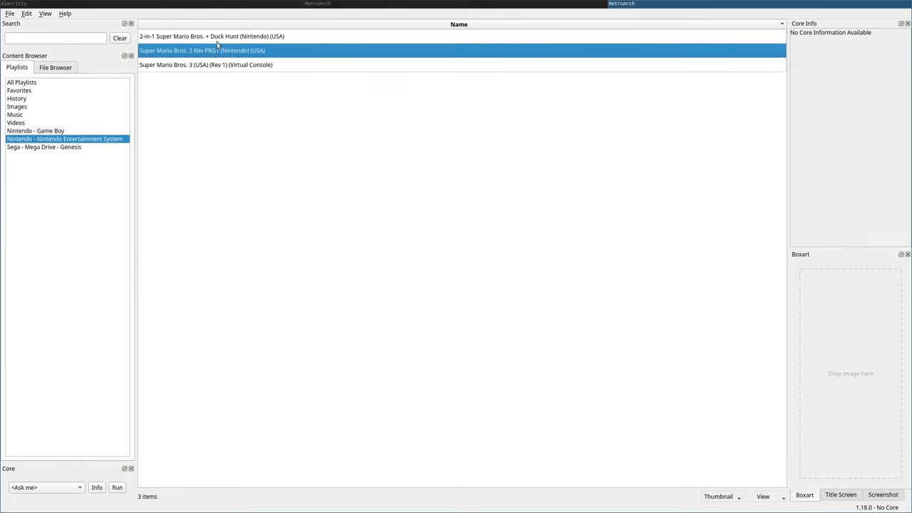
mouse_move(858, 428)
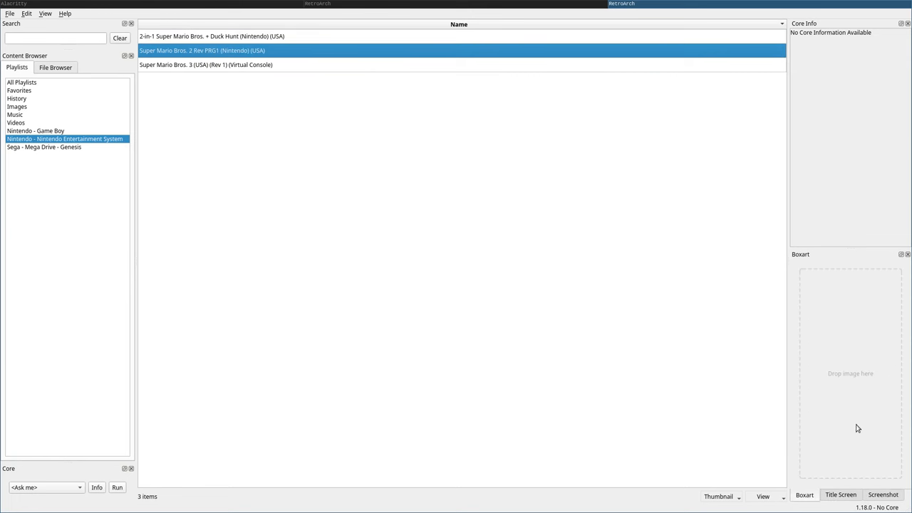
Step: Check the Title Screen and Screenshot image tabs, which show no thumbnails
left_click(840, 494)
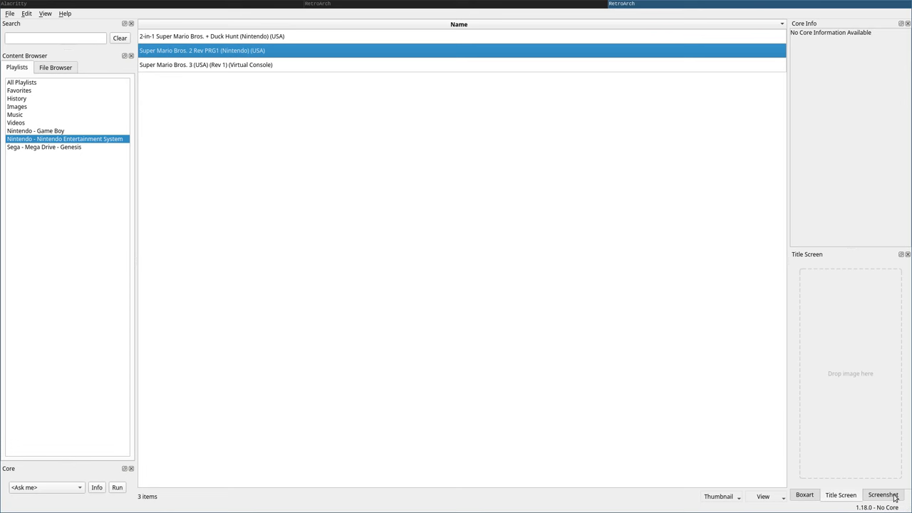
left_click(883, 495)
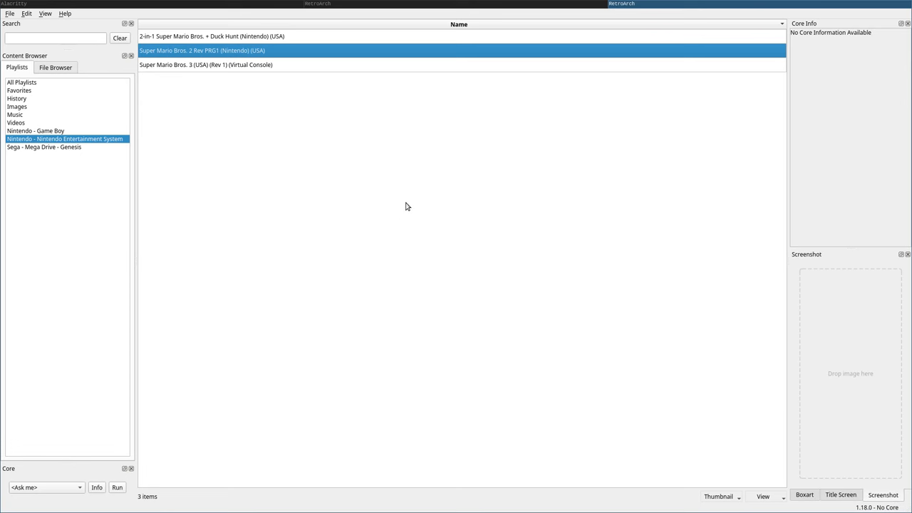
mouse_move(405, 102)
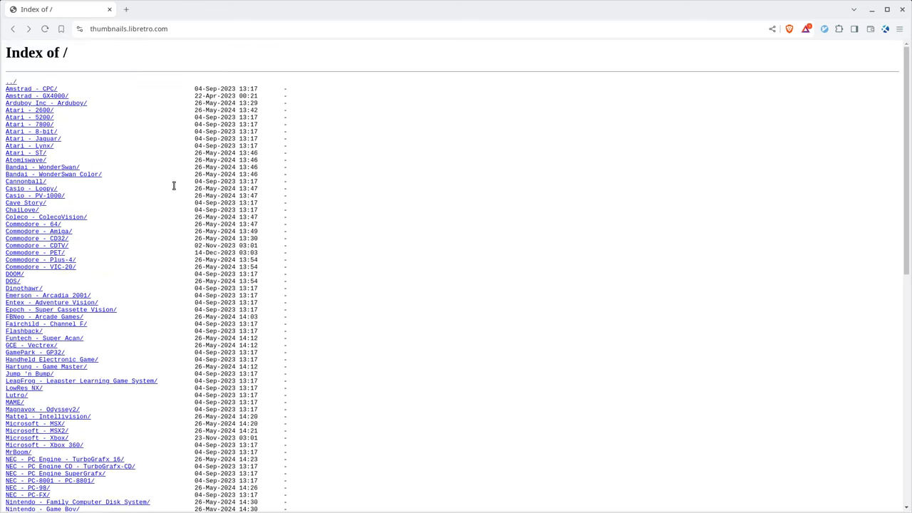
Step: Navigate into the Super Nintendo Named_Boxarts folder and show the Axelay (USA) (Sample) image
scroll("down", 3)
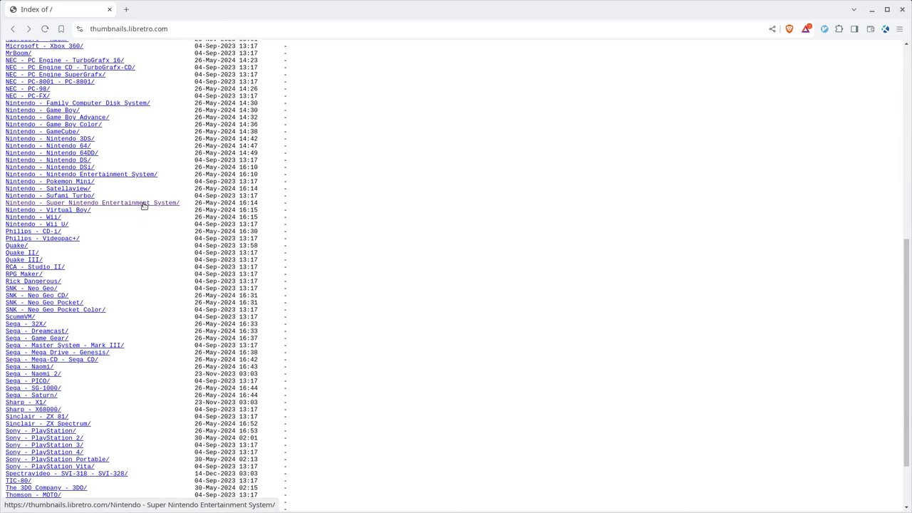
left_click(93, 202)
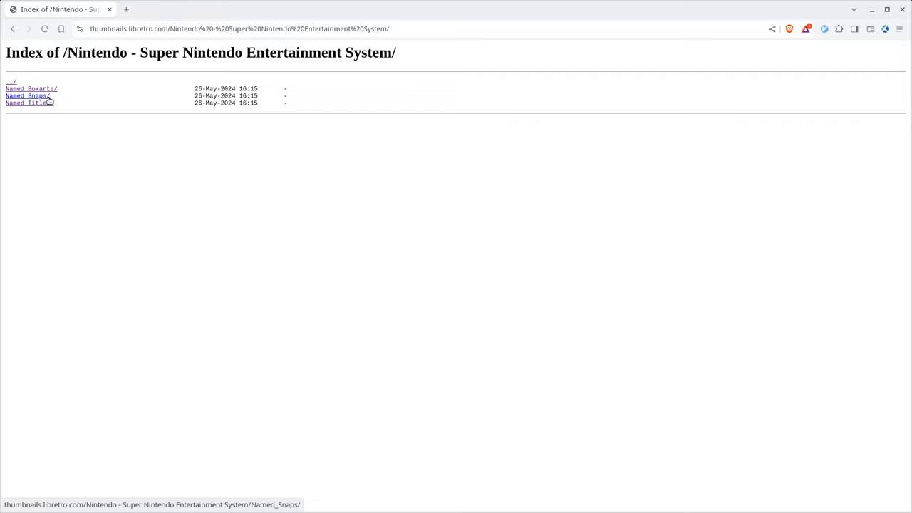
left_click(31, 88)
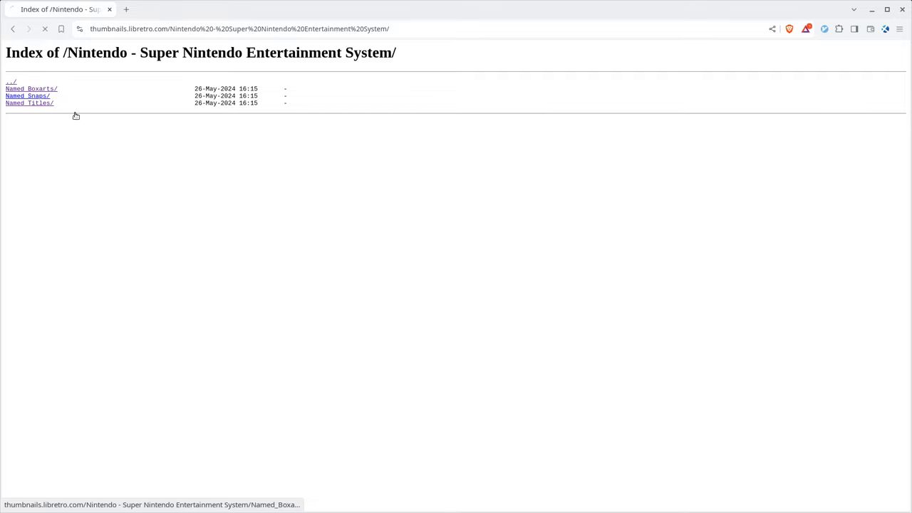
left_click(31, 89)
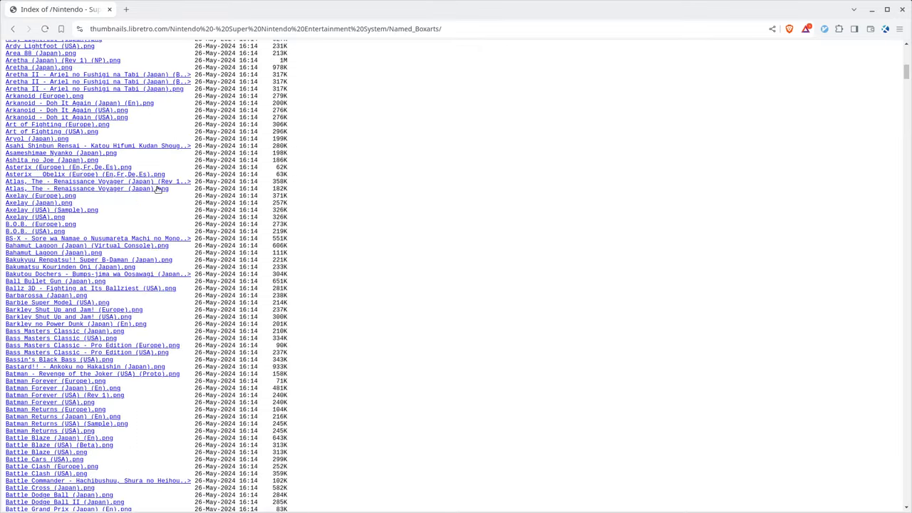
left_click(51, 209)
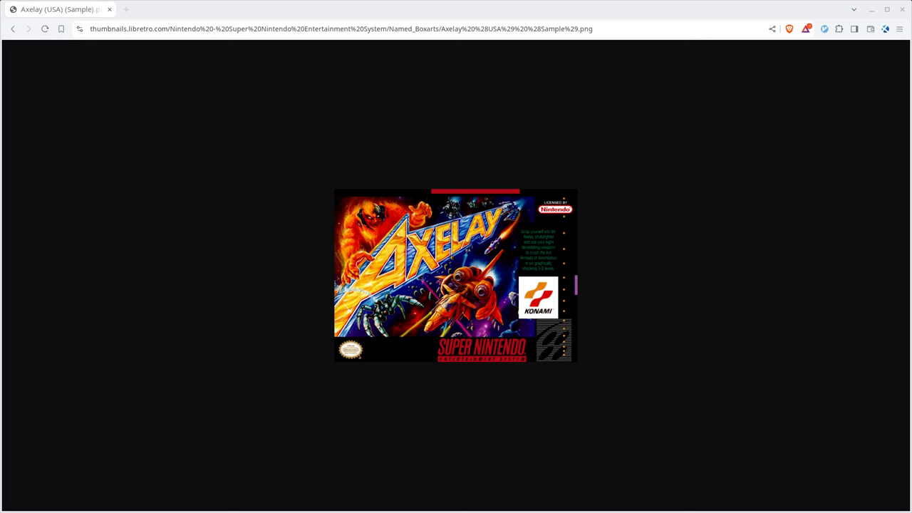
mouse_move(278, 156)
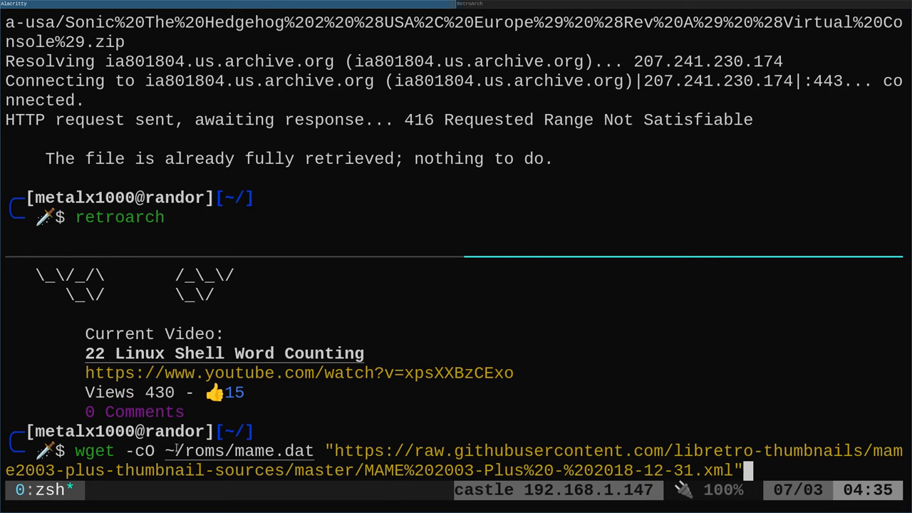
Step: Return to RetroArch's Import Content section after downloading mame.dat
double_click(276, 450)
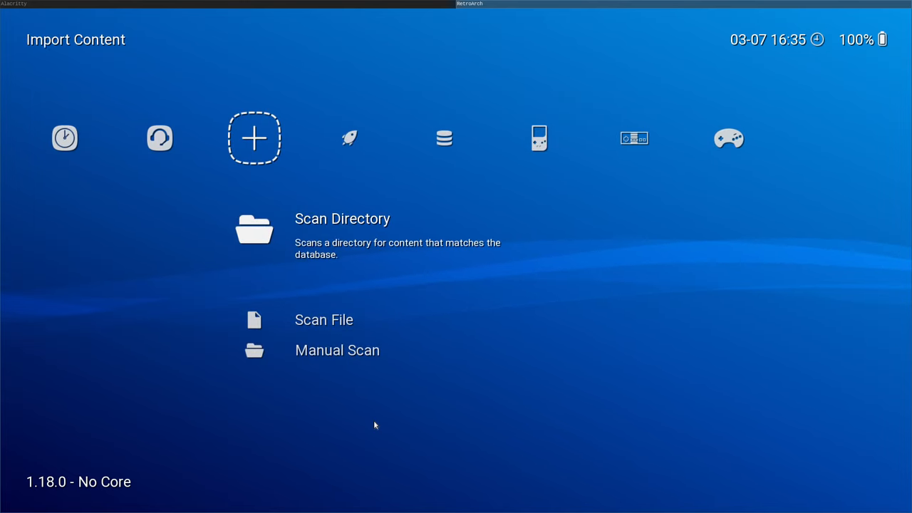
Step: Start a Manual Scan from the Import Content list
scroll("down", 3)
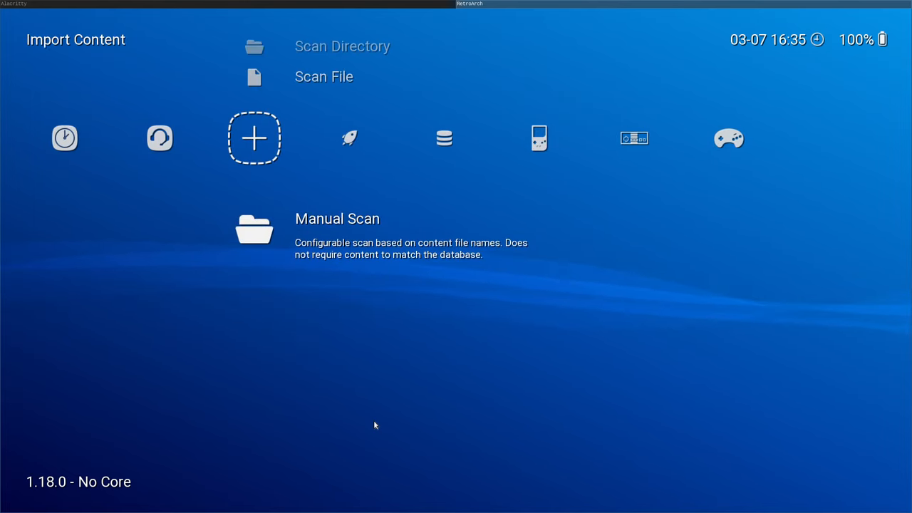
left_click(253, 138)
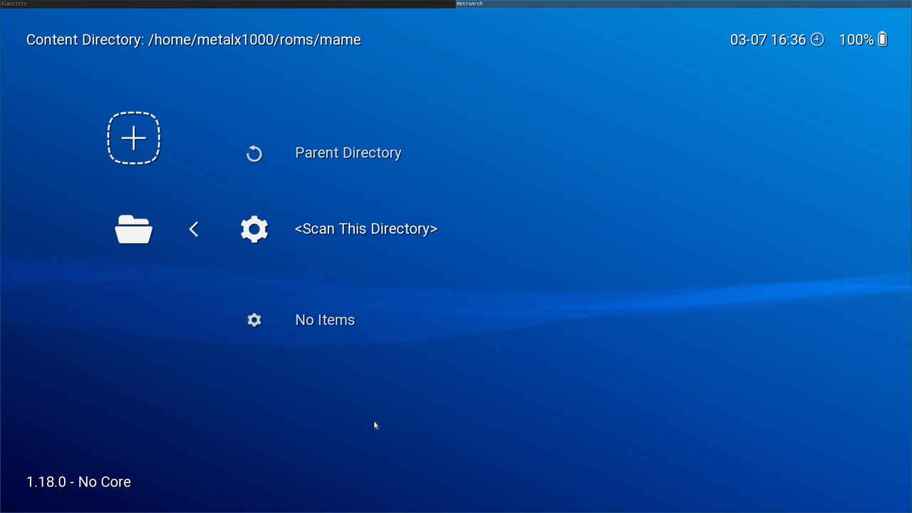
Step: Scan the mame folder with system name MAME and default core Arcade (MAME)
left_click(365, 228)
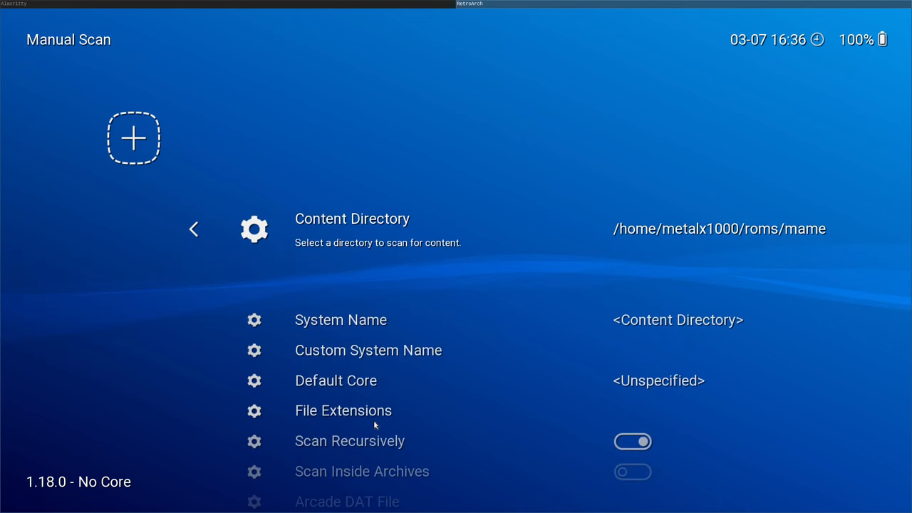
scroll("down", 3)
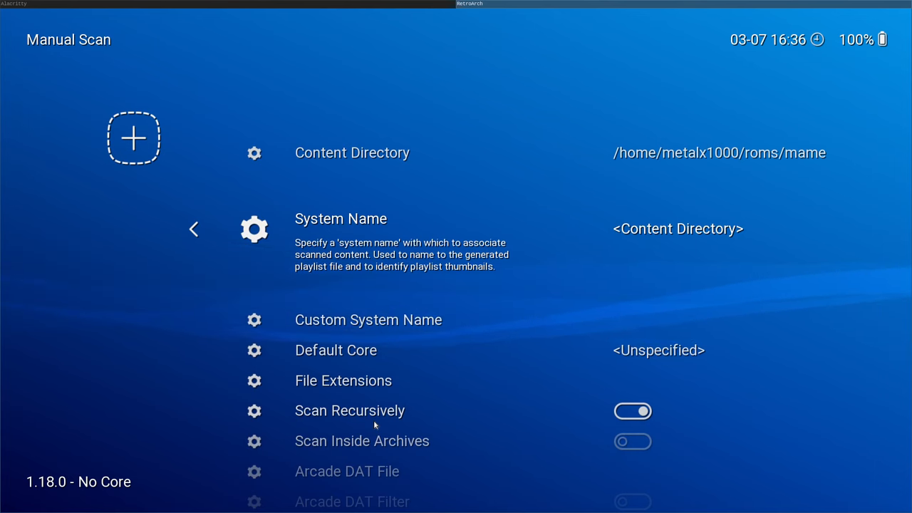
left_click(340, 220)
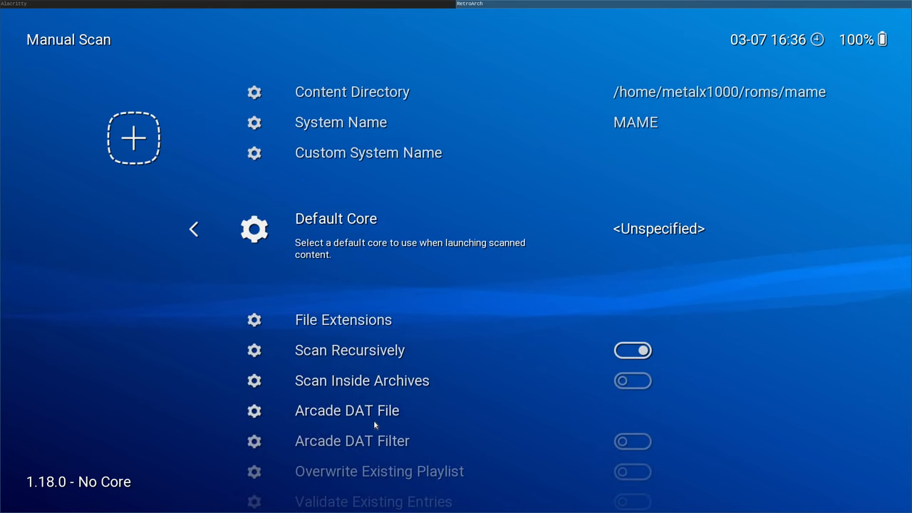
left_click(336, 220)
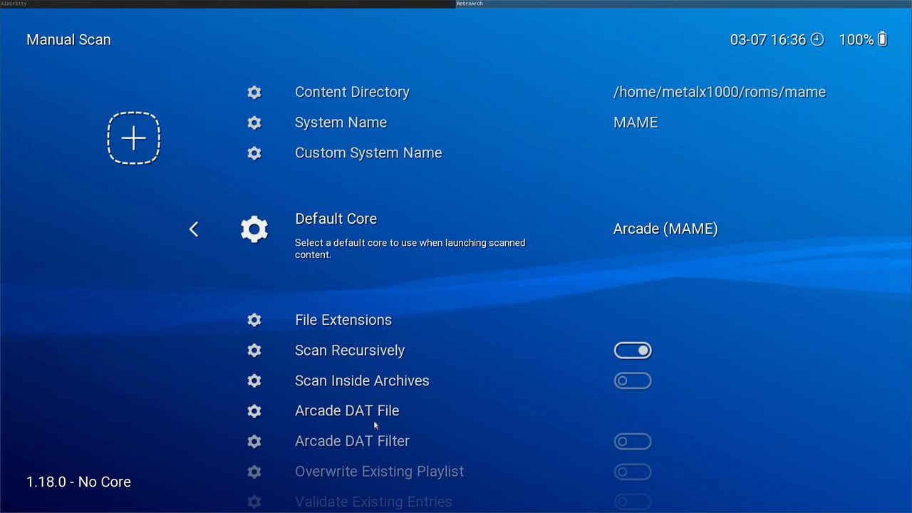
Step: Choose ~/roms/mame.dat as the arcade DAT file for the scan
scroll("down", 3)
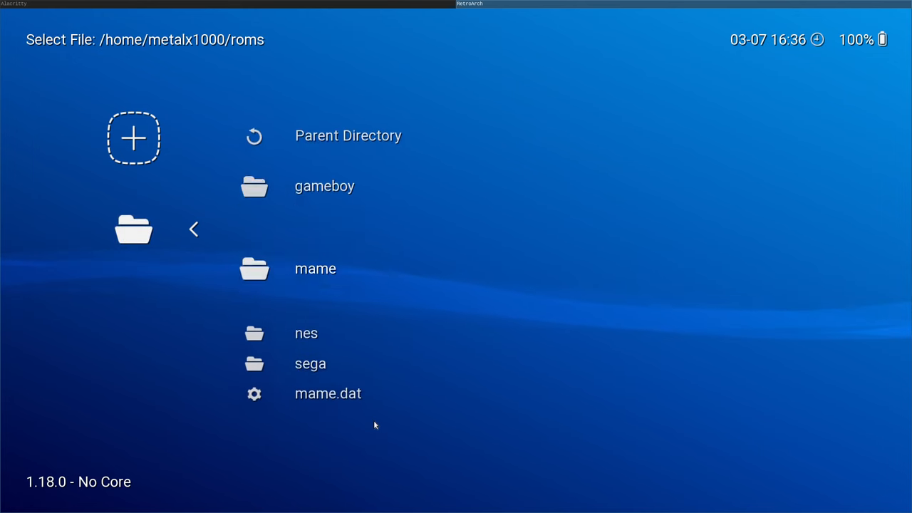
scroll("down", 3)
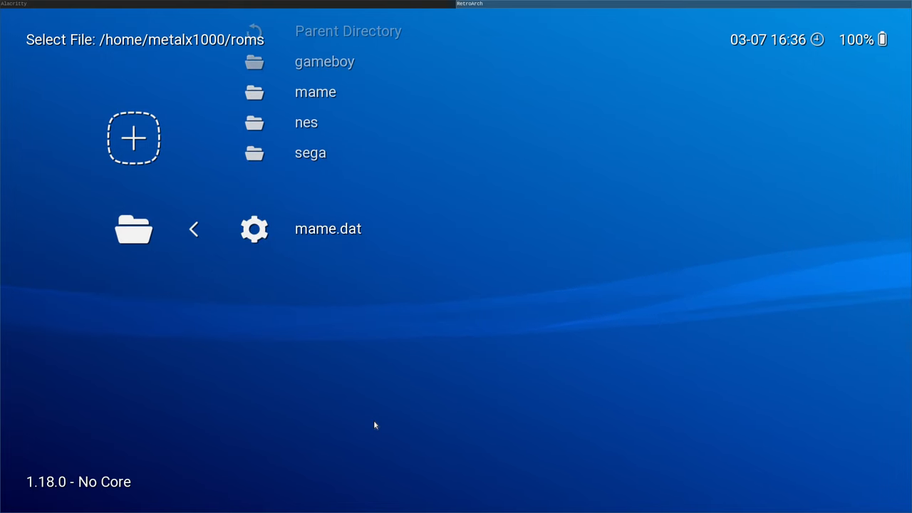
left_click(328, 228)
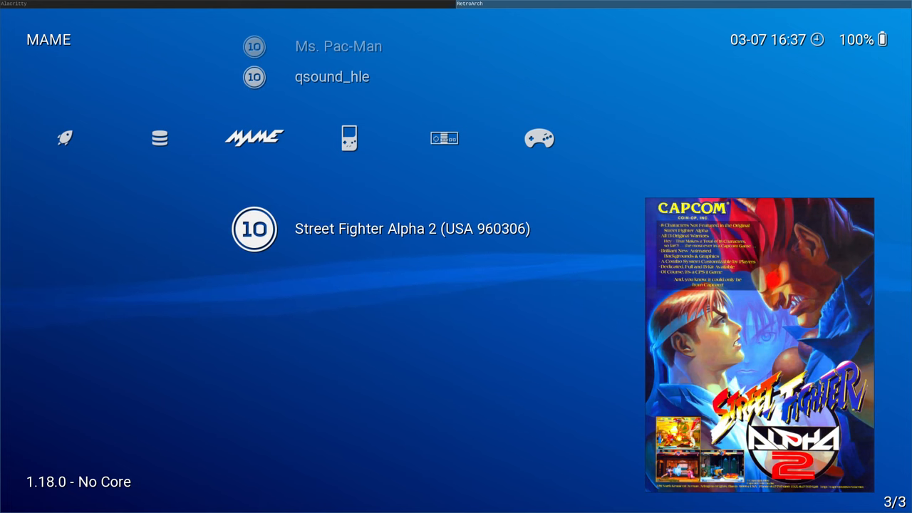
mouse_move(396, 419)
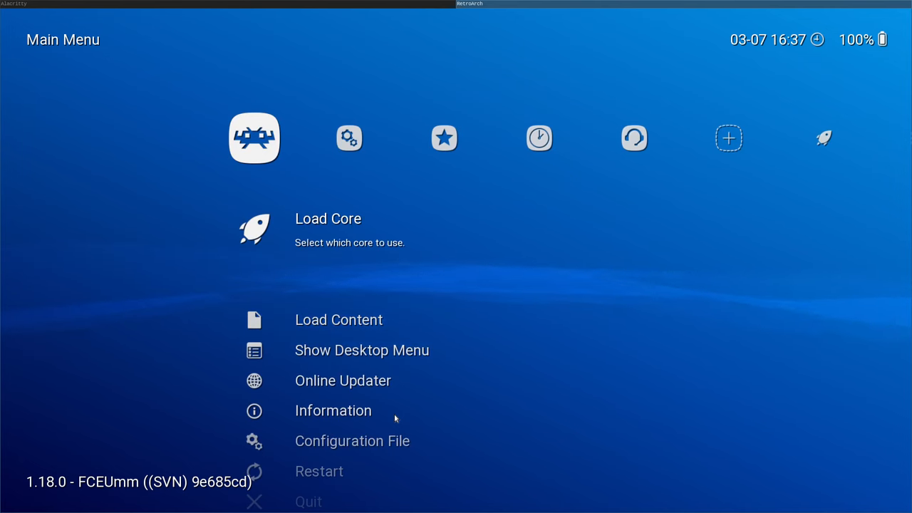
Step: Show the device's System Information from the Information section
scroll("down", 3)
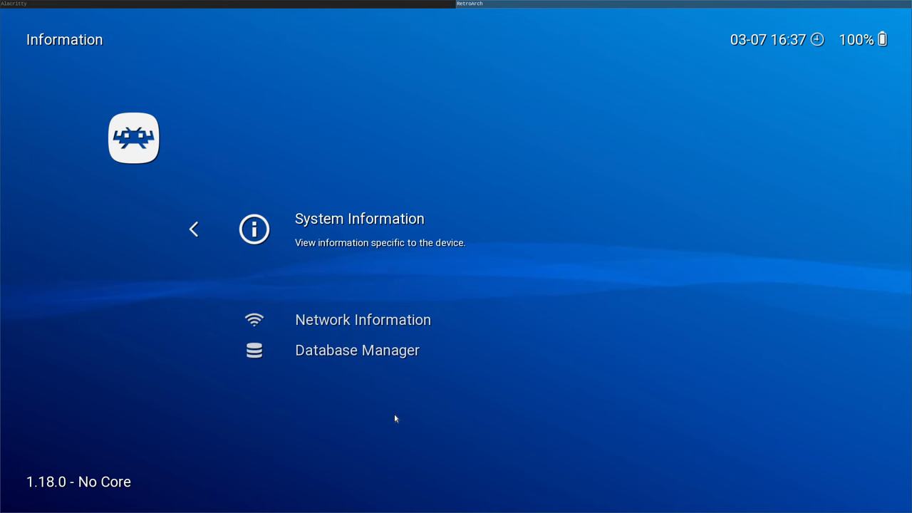
left_click(194, 227)
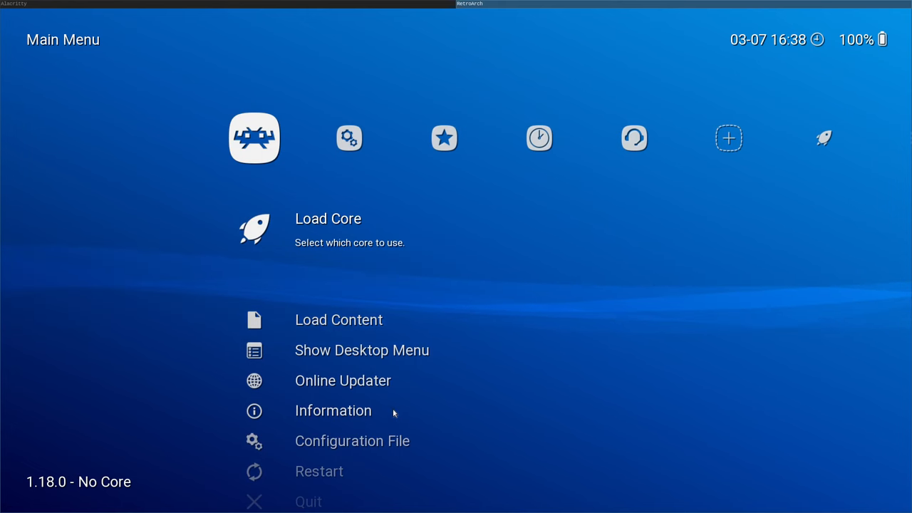
mouse_move(398, 410)
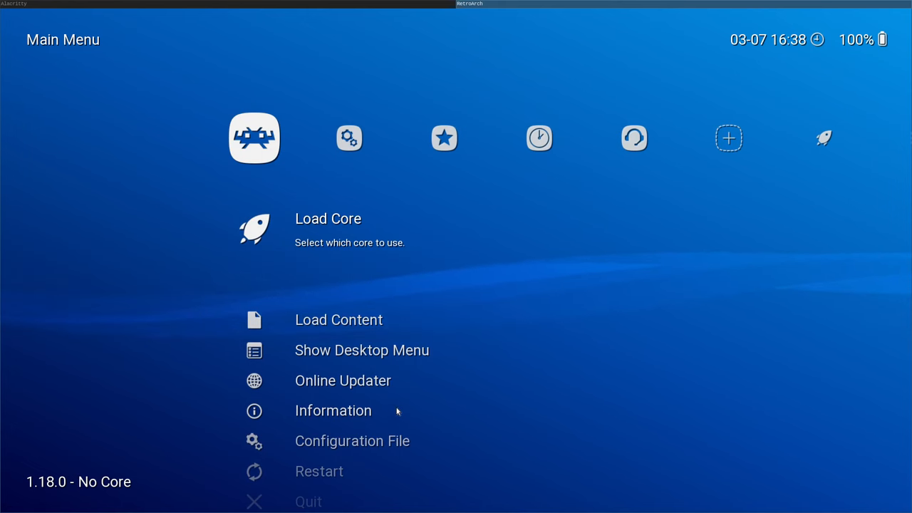
mouse_move(598, 405)
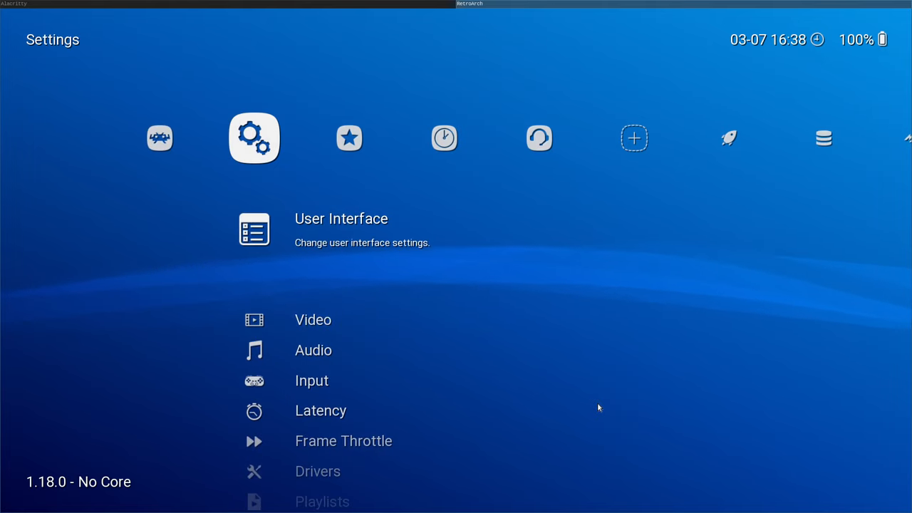
Step: Scroll down the Settings category list past Input and Latency
scroll("down", 3)
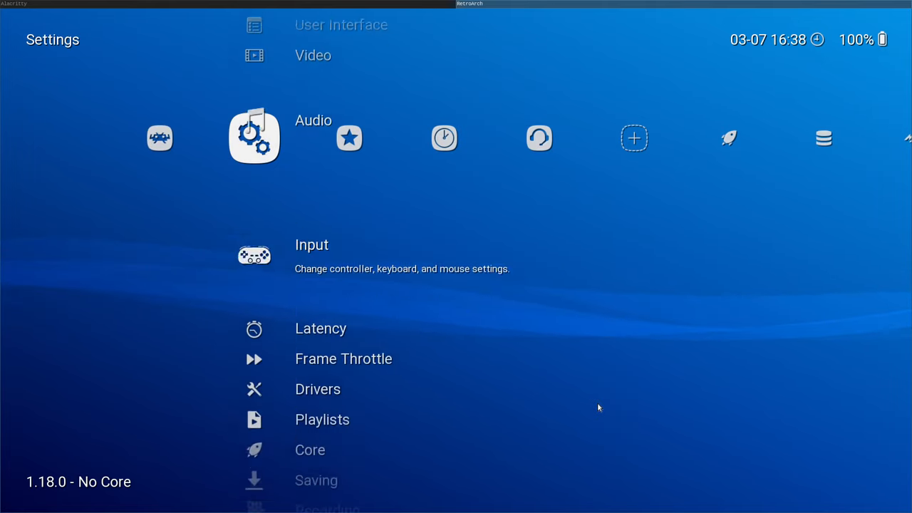